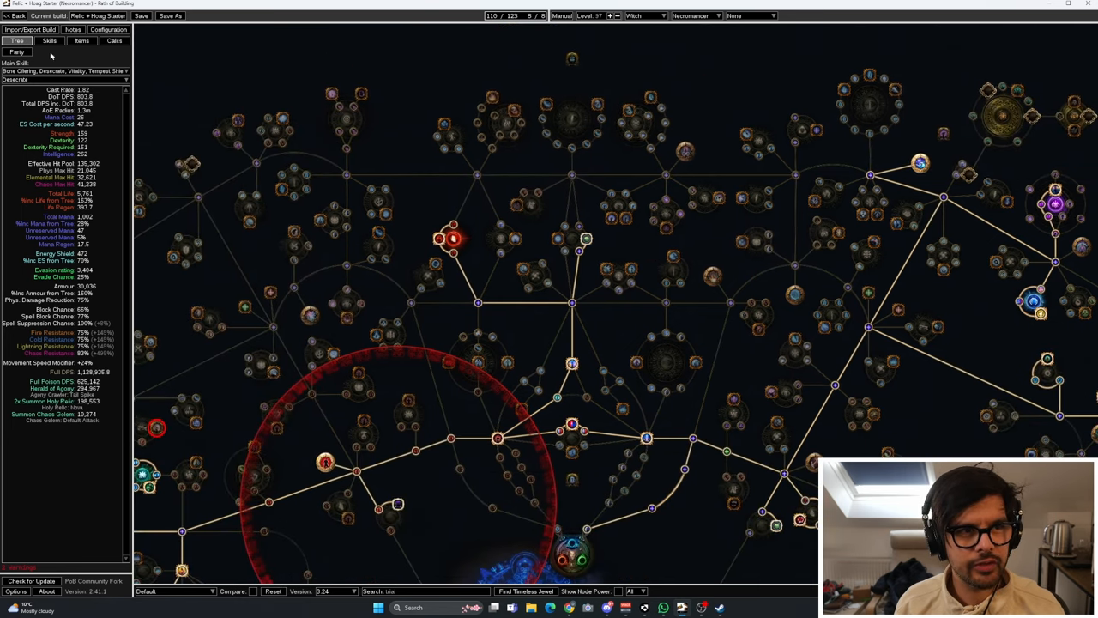
Switch to the Skills tab to view the build's gem groups.
click(49, 40)
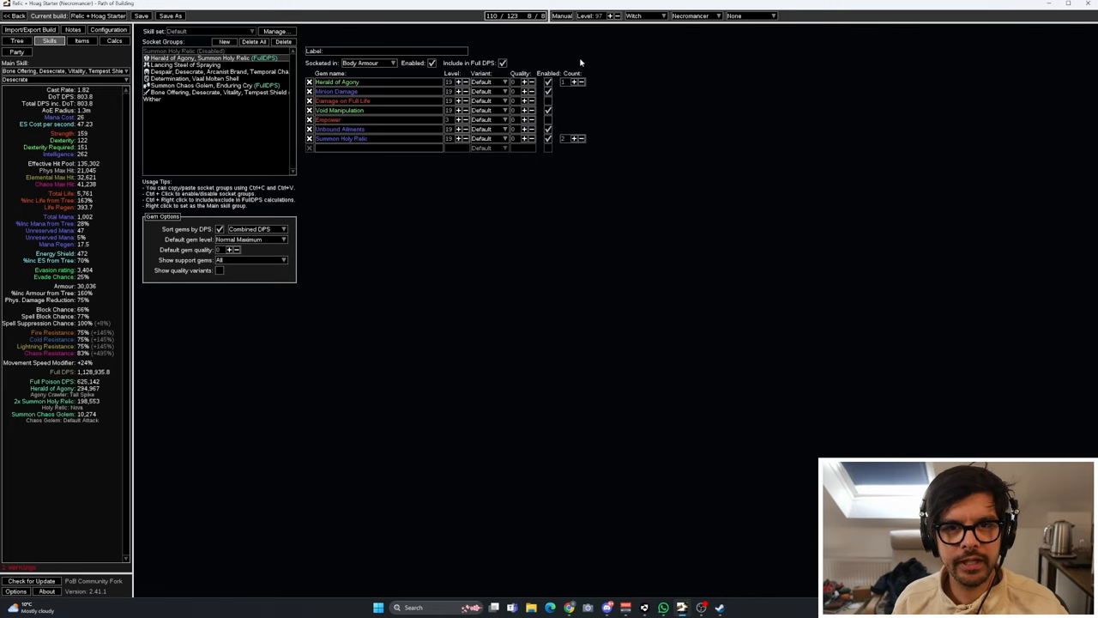
mouse_move(336, 82)
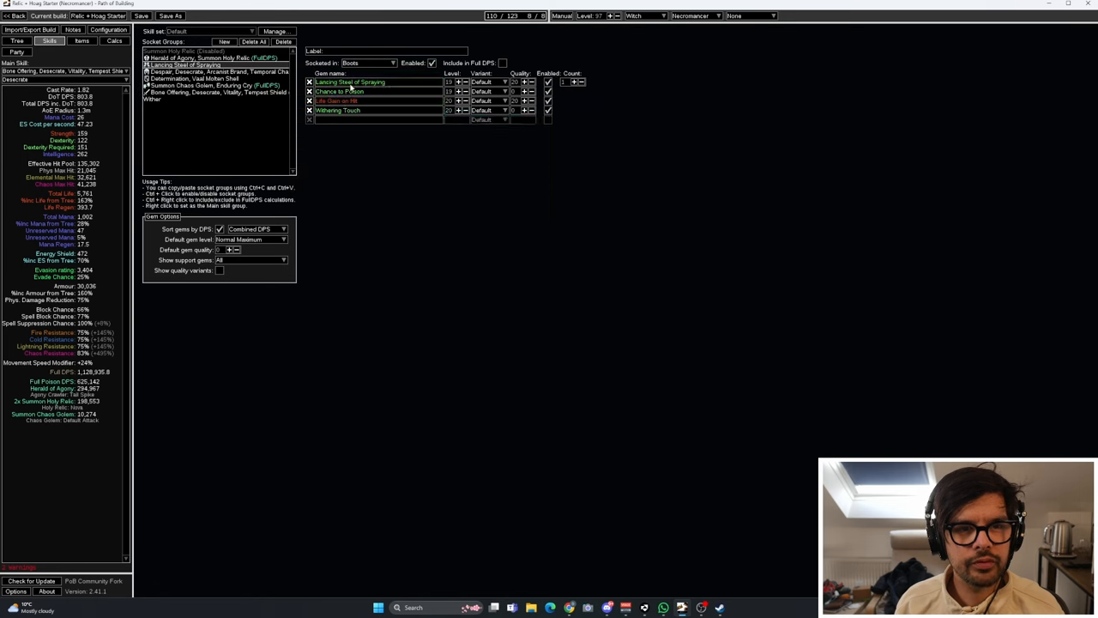
mouse_move(350, 81)
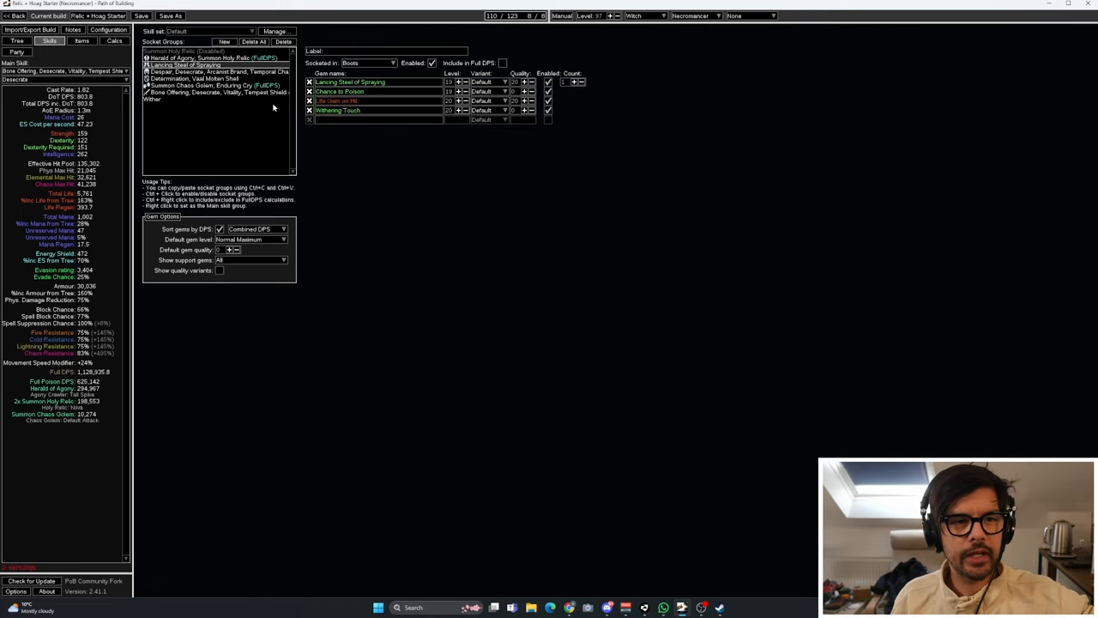
Review the Bone Offering, Herald of Agony and Despair groups, then view equipped items.
click(215, 92)
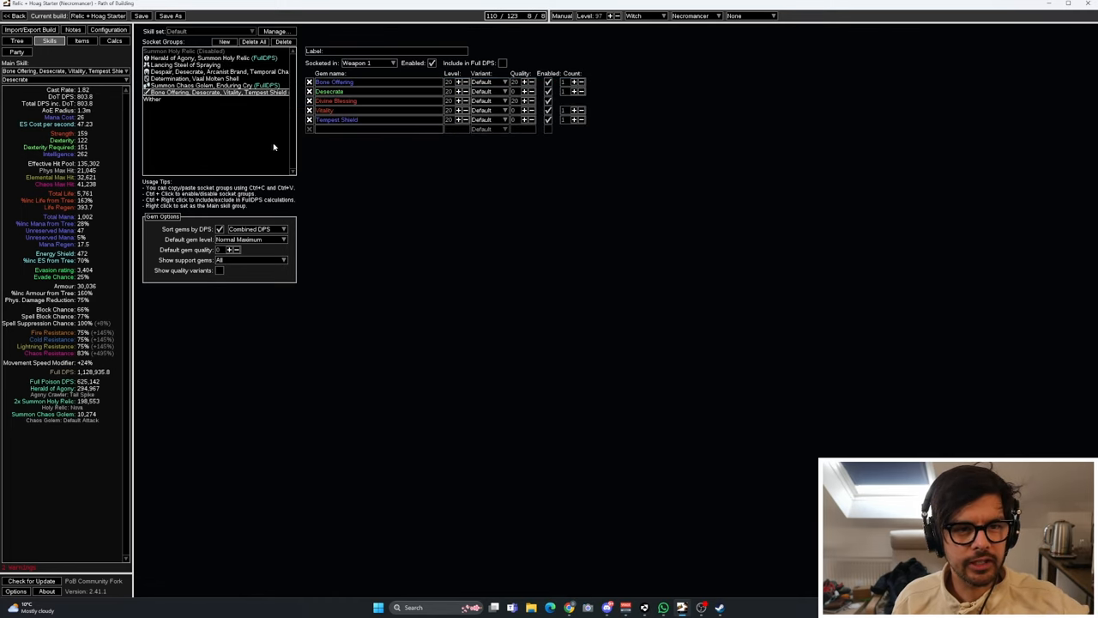
click(197, 65)
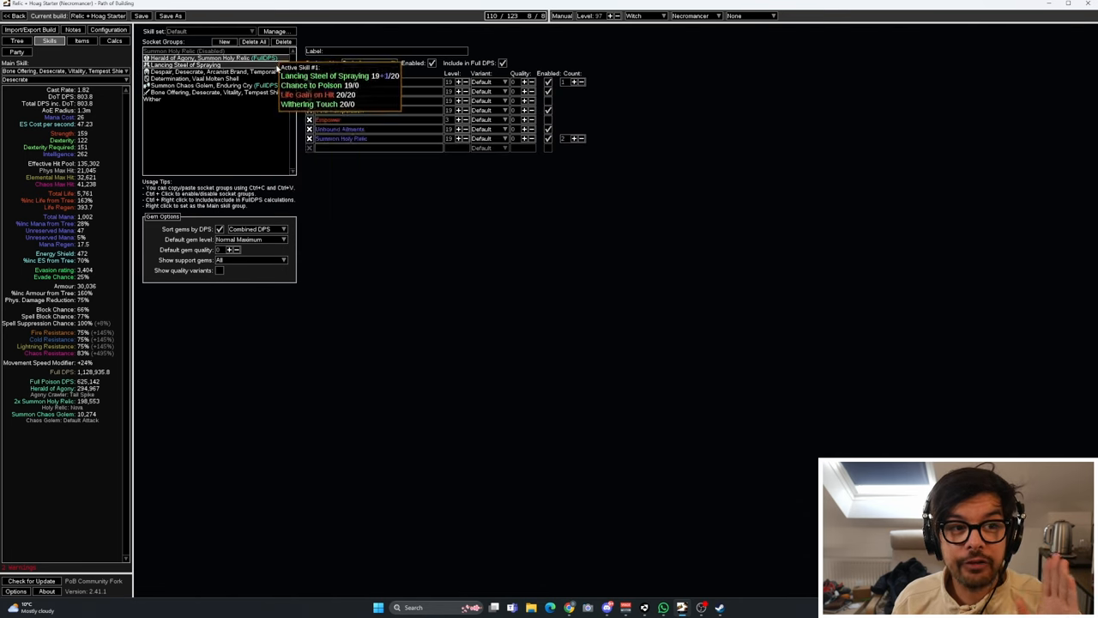
click(214, 71)
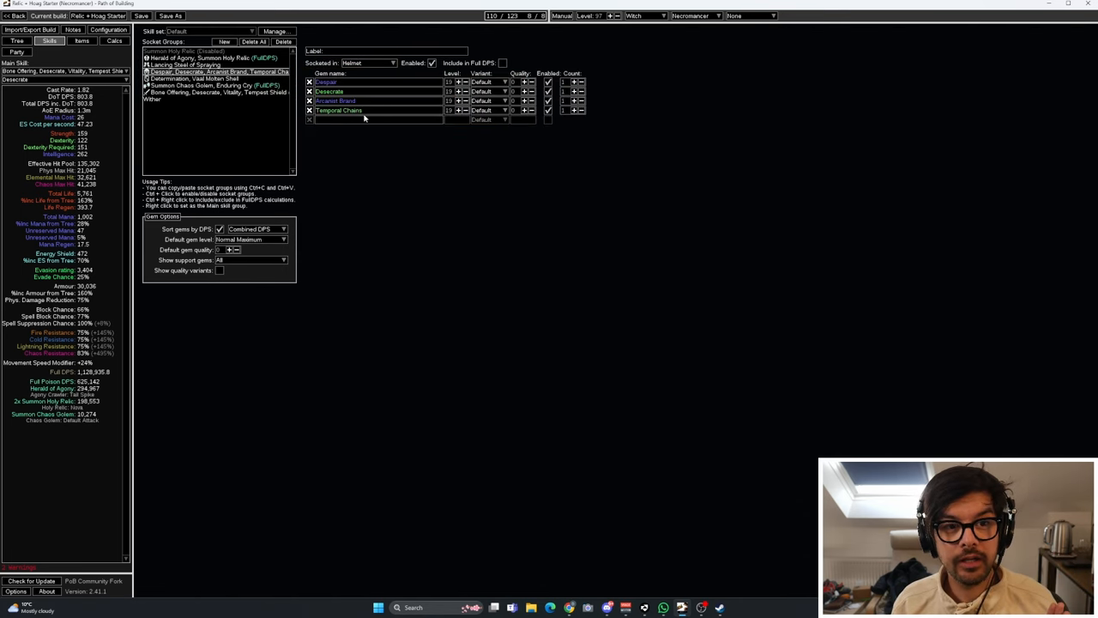
mouse_move(334, 101)
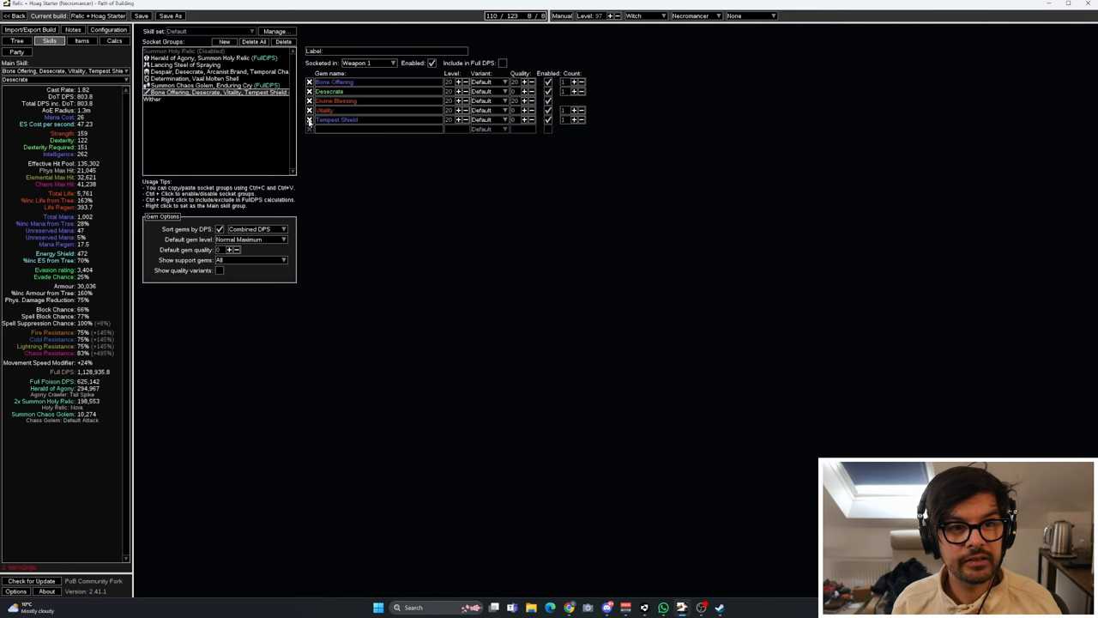
mouse_move(352, 110)
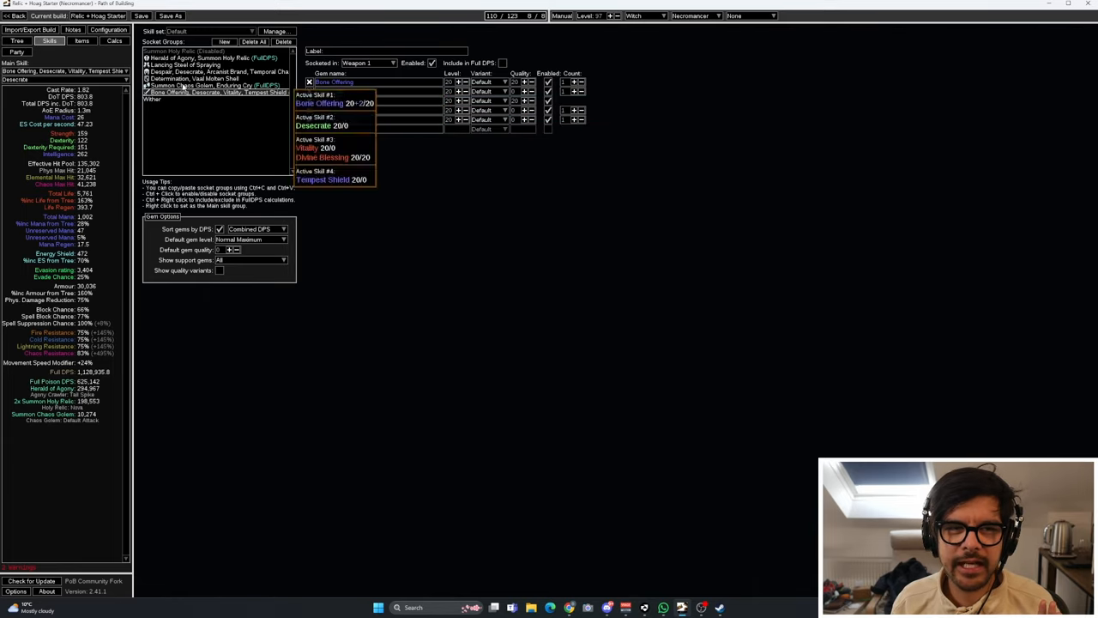
click(81, 41)
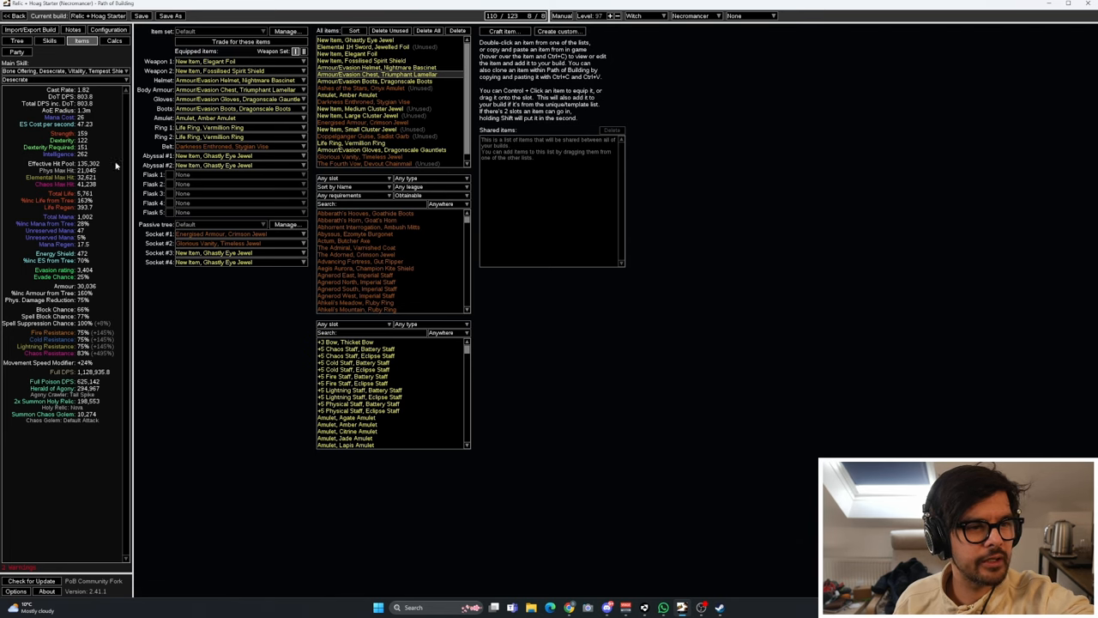
Review the charge and enemy configuration settings, then return to the passive tree.
click(108, 29)
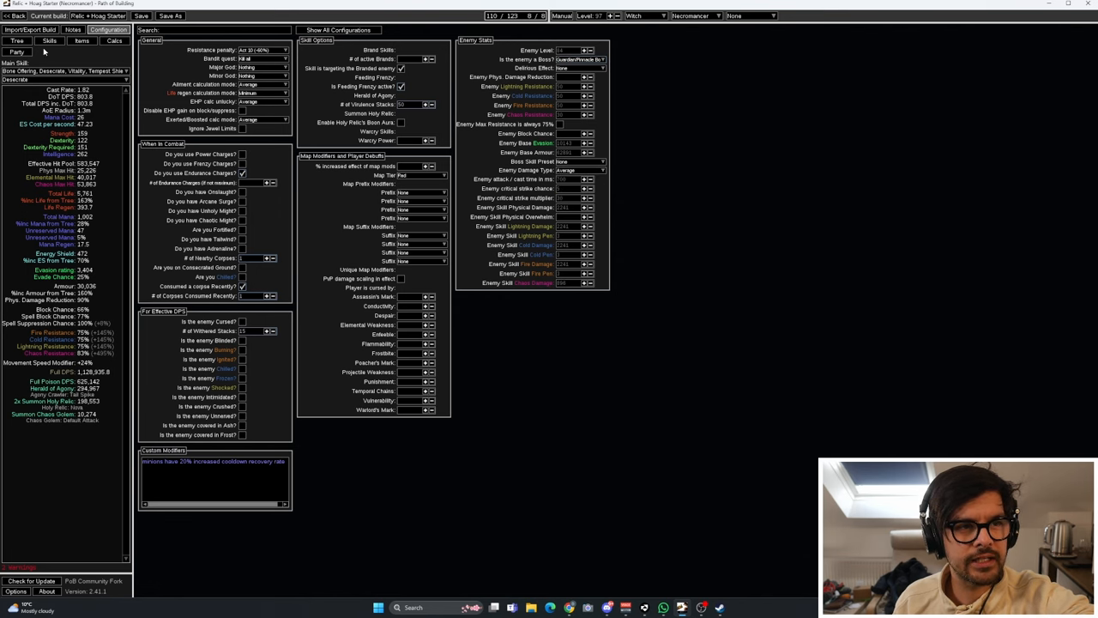
click(49, 40)
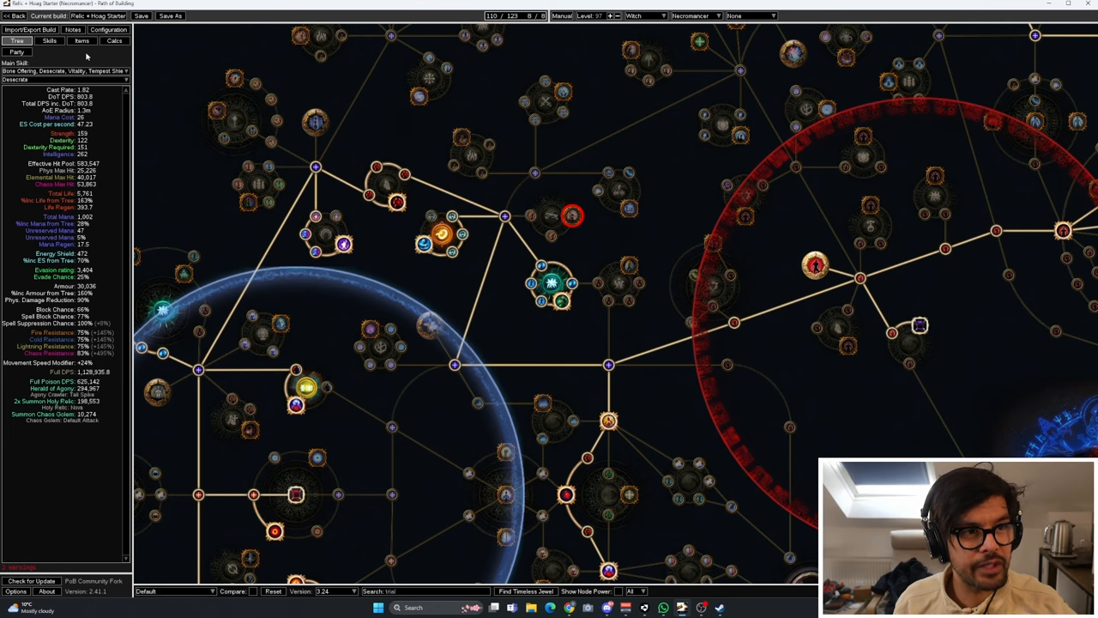
Check items and defence calculations, switch off Vaal Molten Shell, then return to the tree.
click(82, 41)
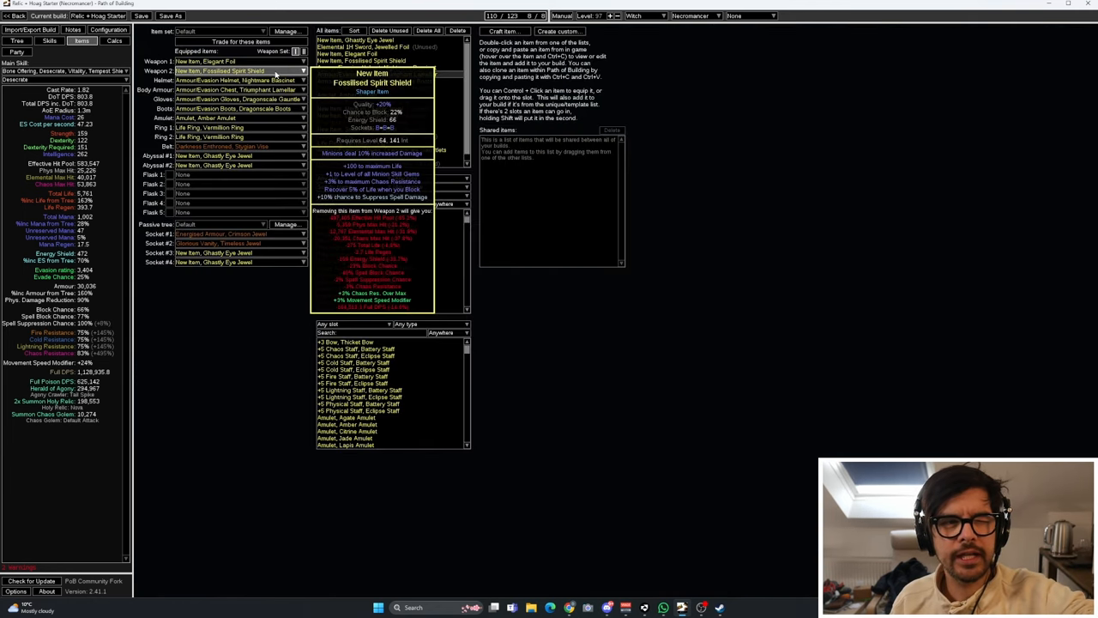
click(114, 40)
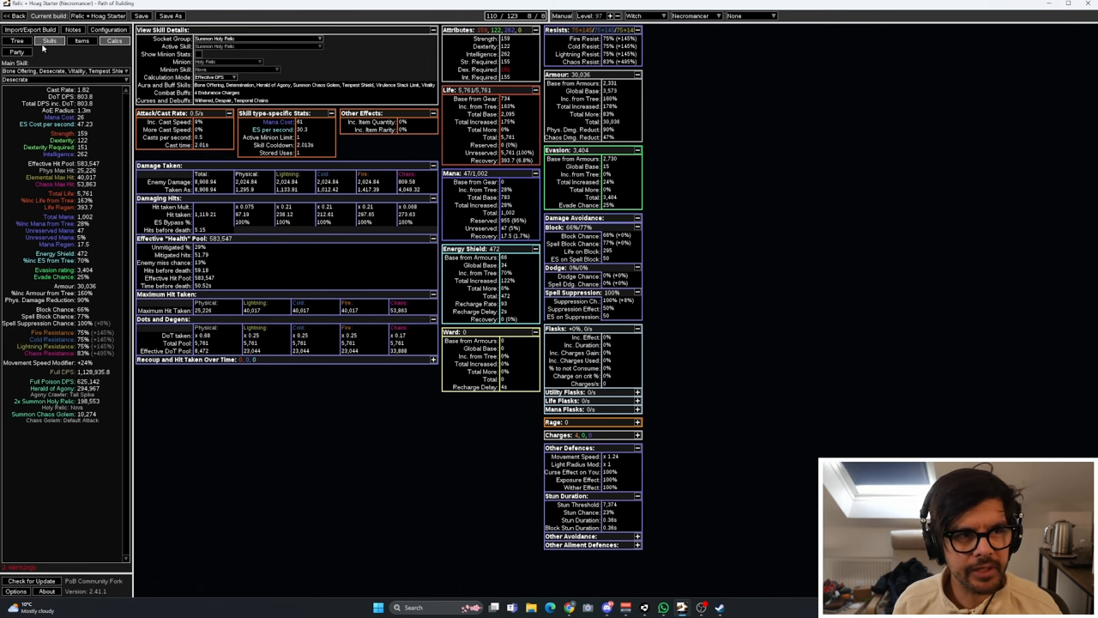
click(49, 40)
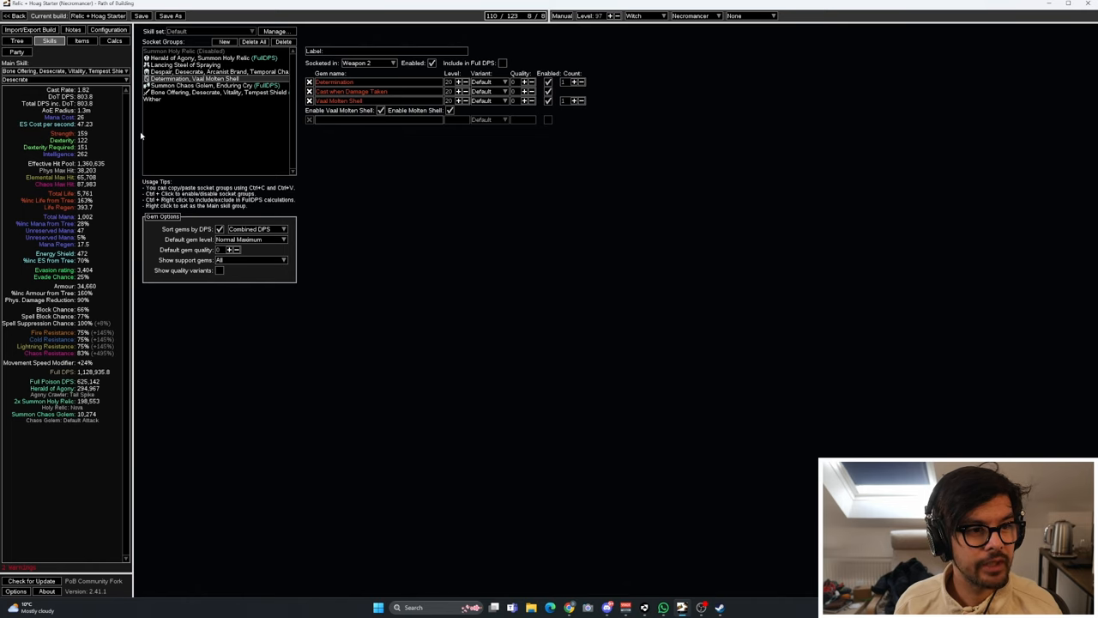
mouse_move(148, 186)
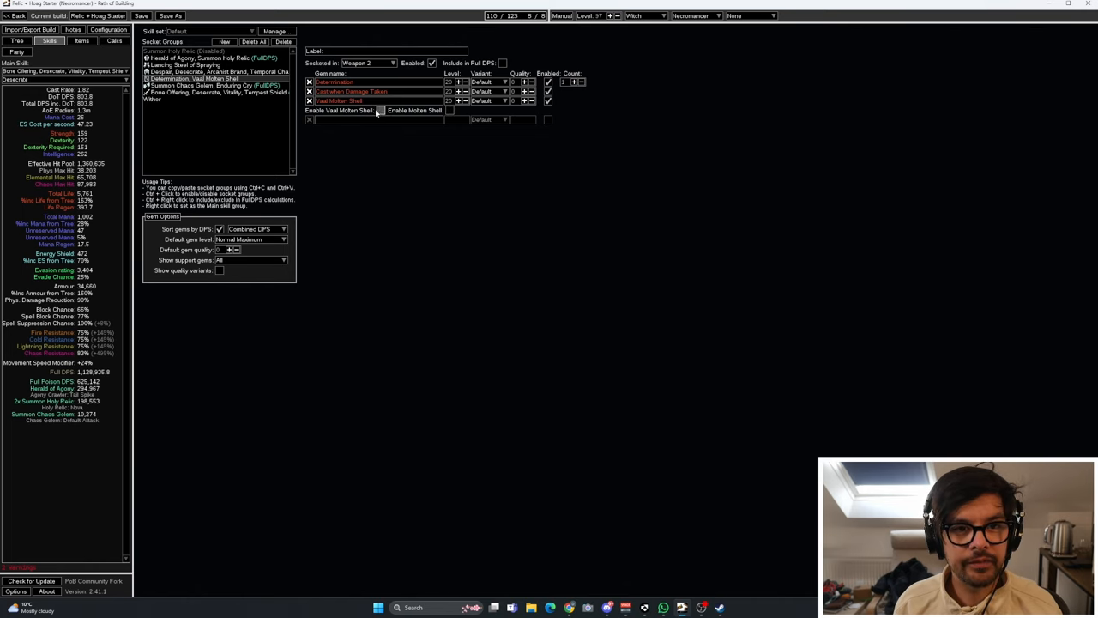
click(17, 40)
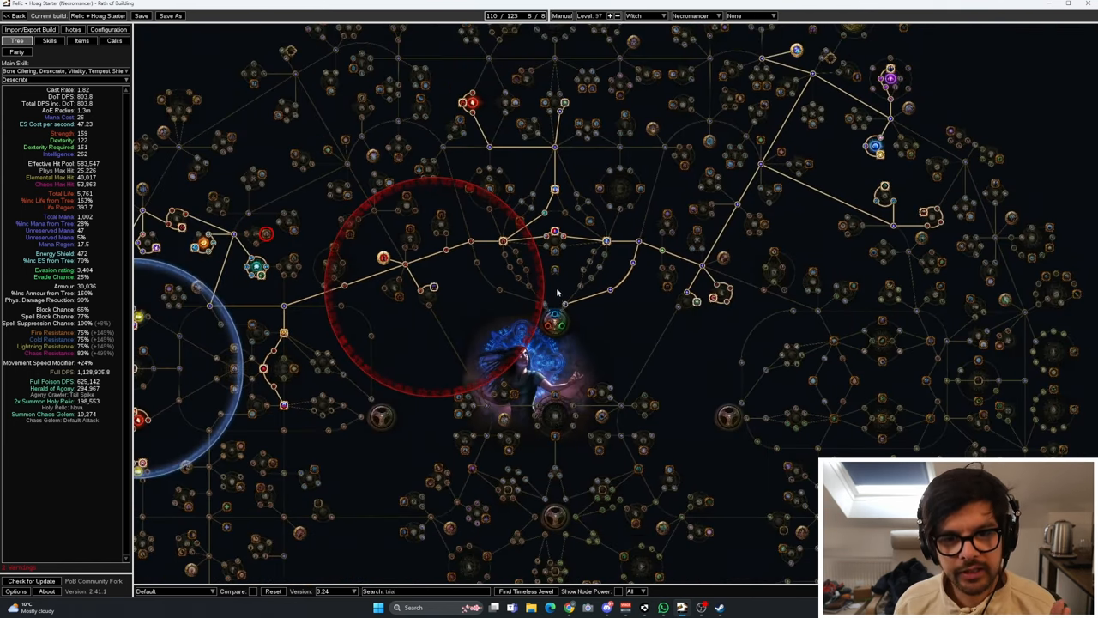
scroll(down, 3)
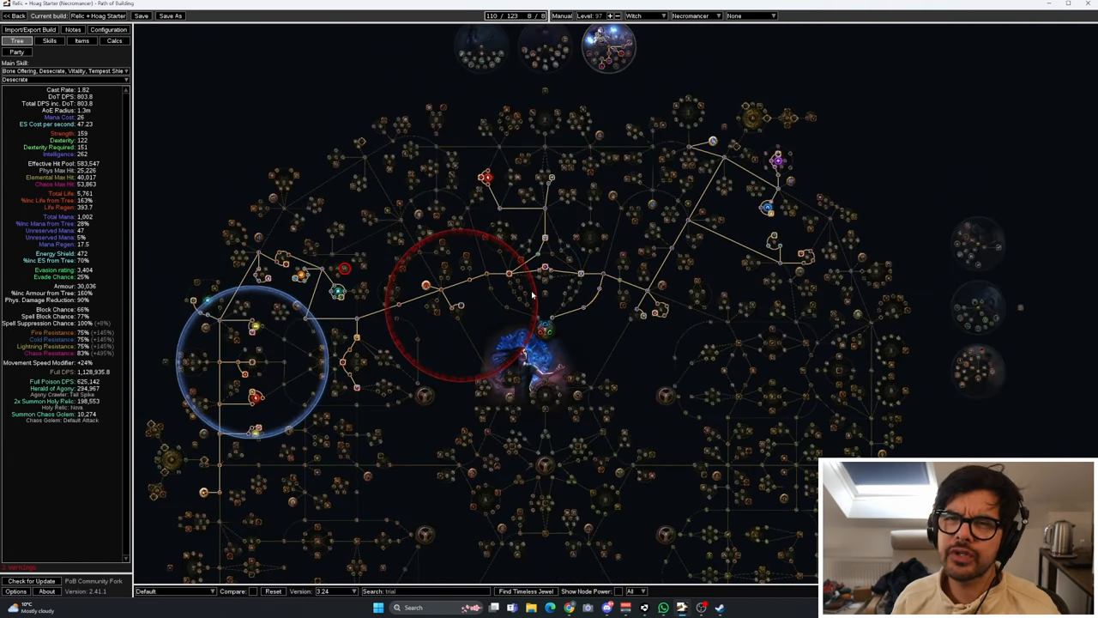
mouse_move(605, 317)
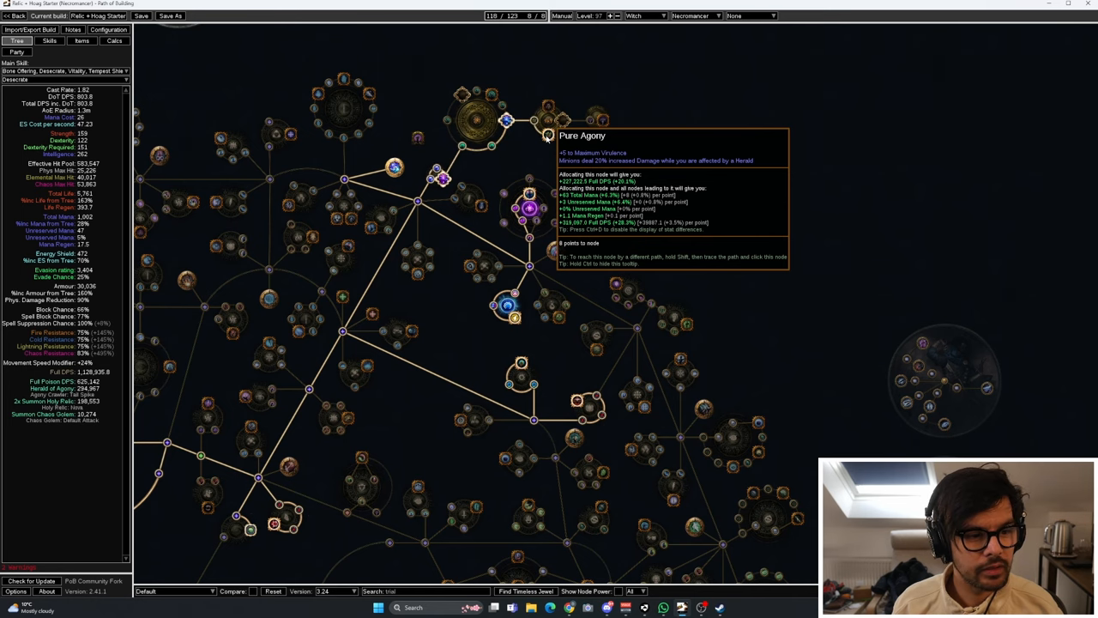
Allocate Pure Agony and enable Empower in the Herald of Agony group.
click(49, 41)
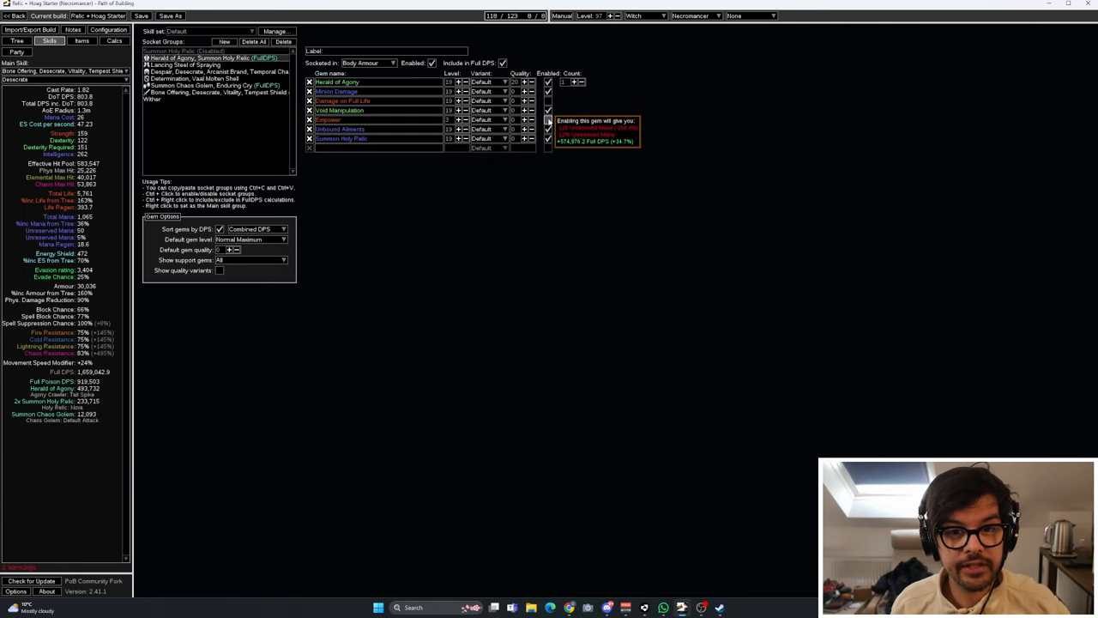
click(548, 119)
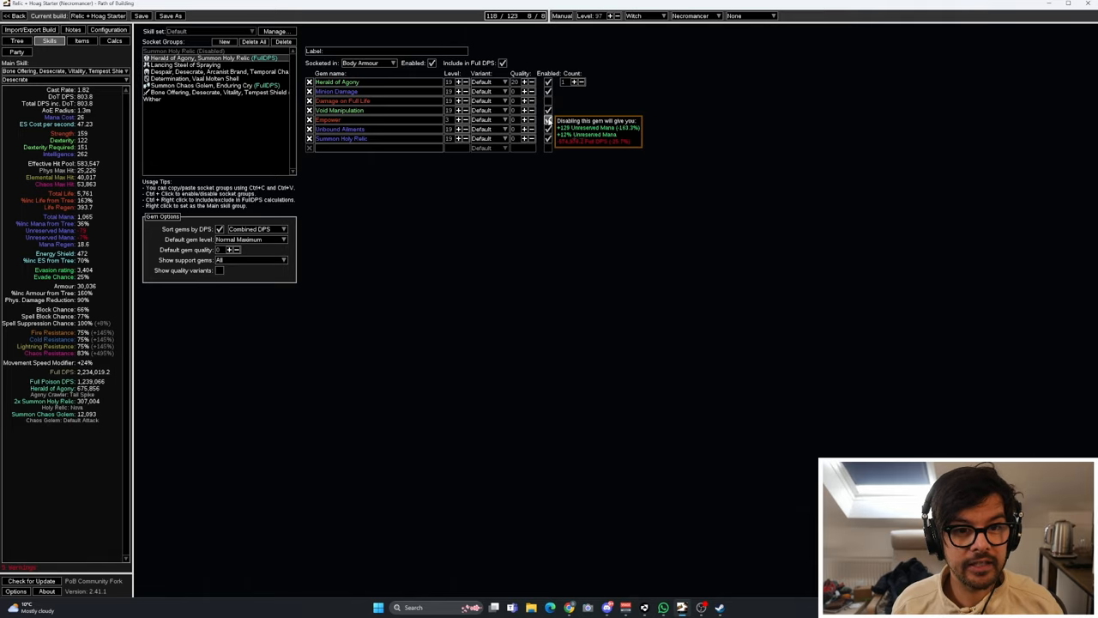
click(17, 40)
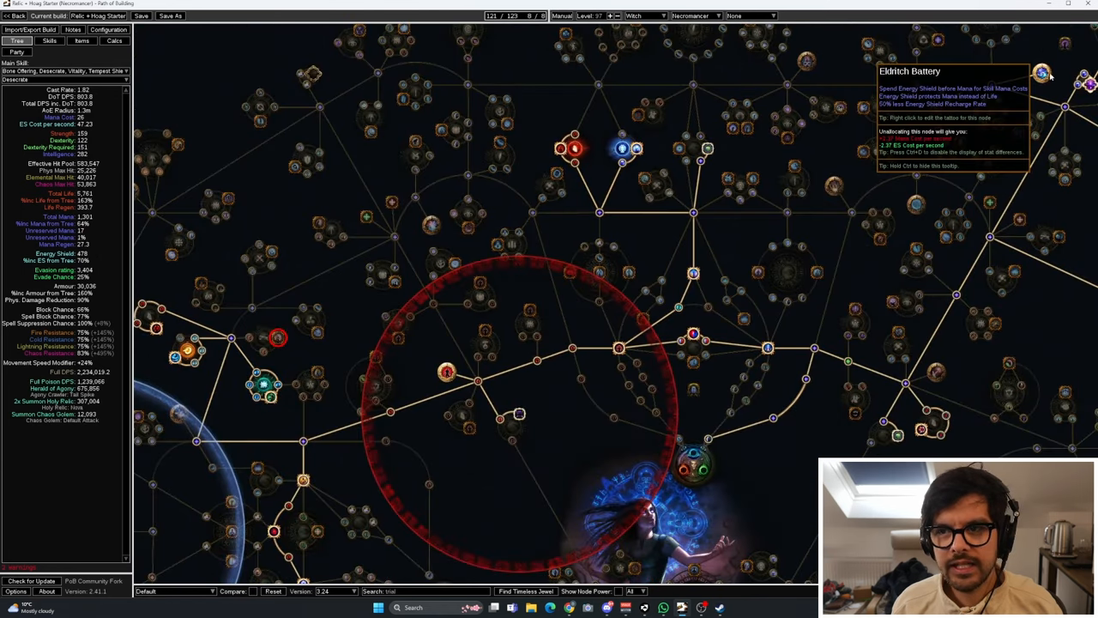
mouse_move(623, 147)
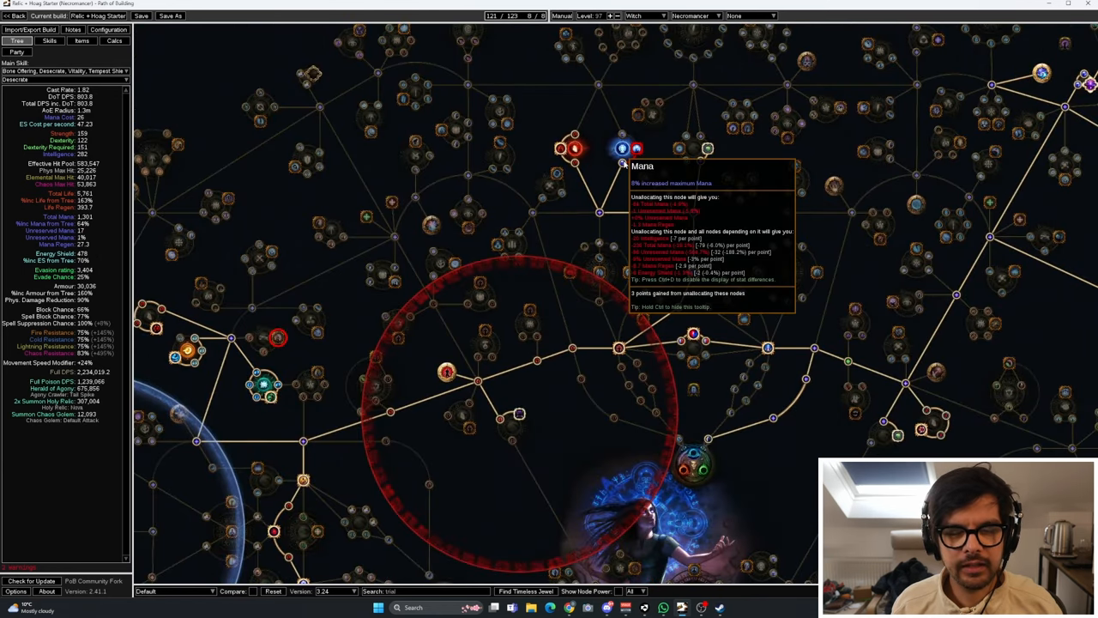
mouse_move(438, 375)
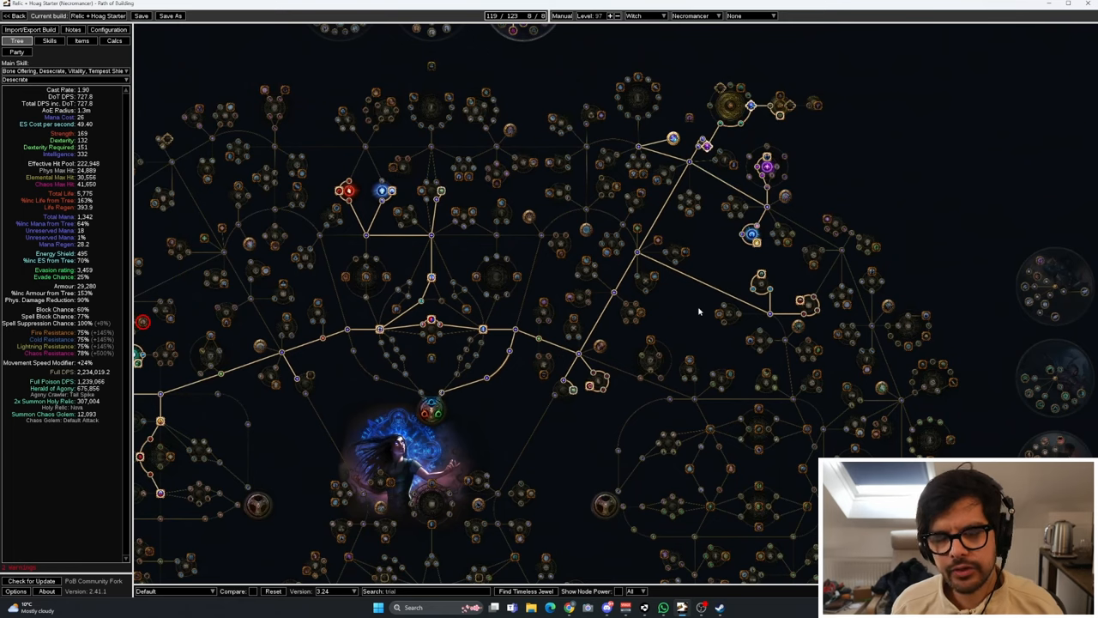
mouse_move(262, 349)
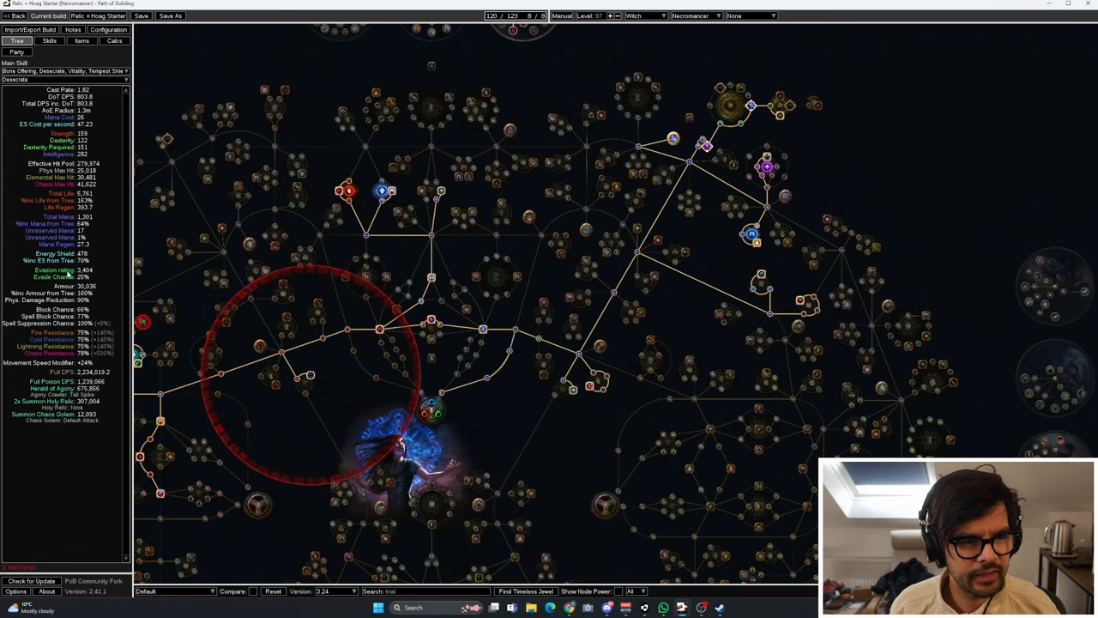
mouse_move(306, 377)
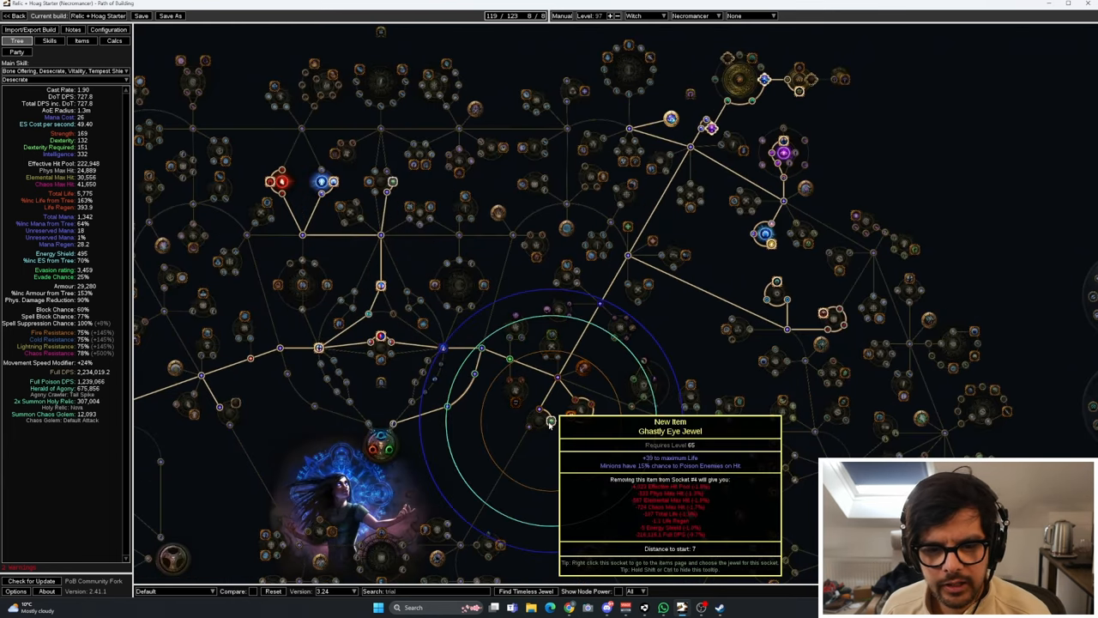
Inspect the socketed jewels in Items, then return to the passive tree.
click(82, 41)
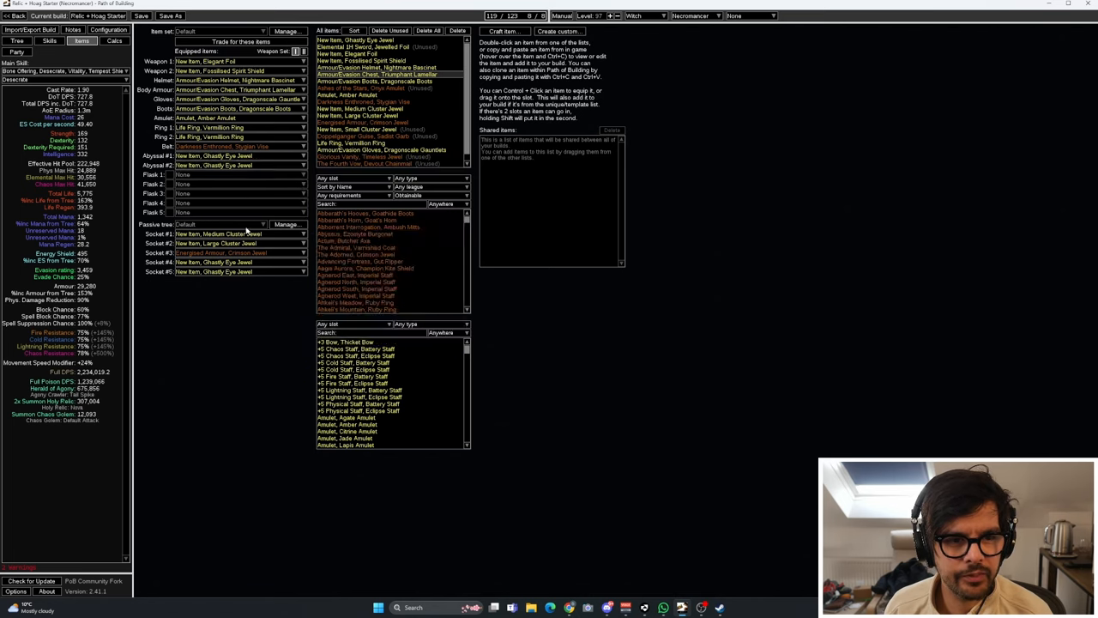
click(16, 41)
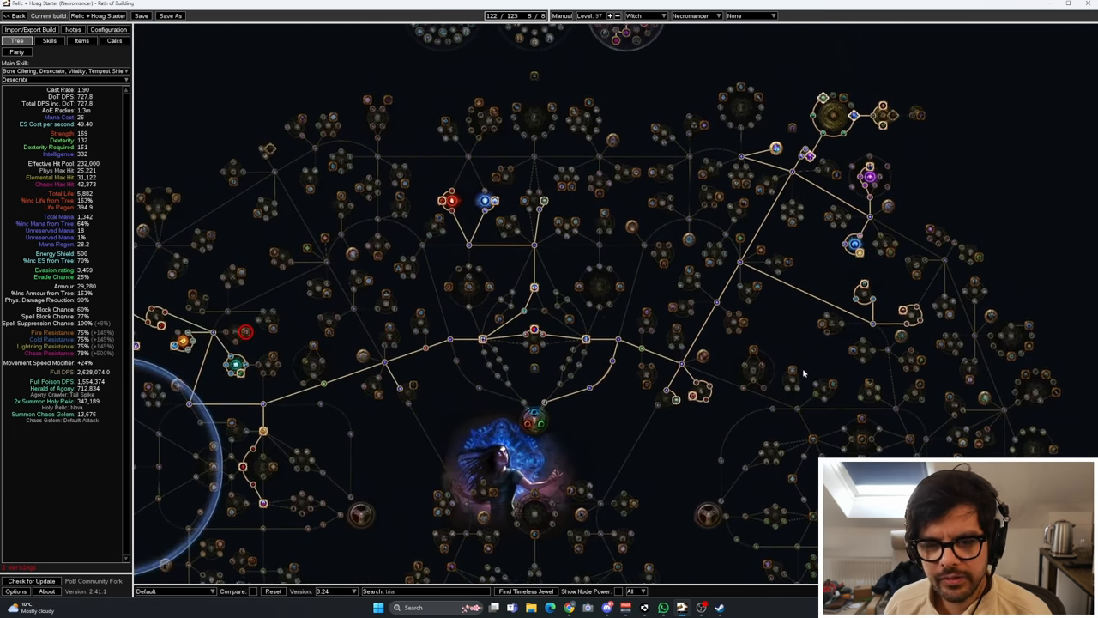
click(82, 40)
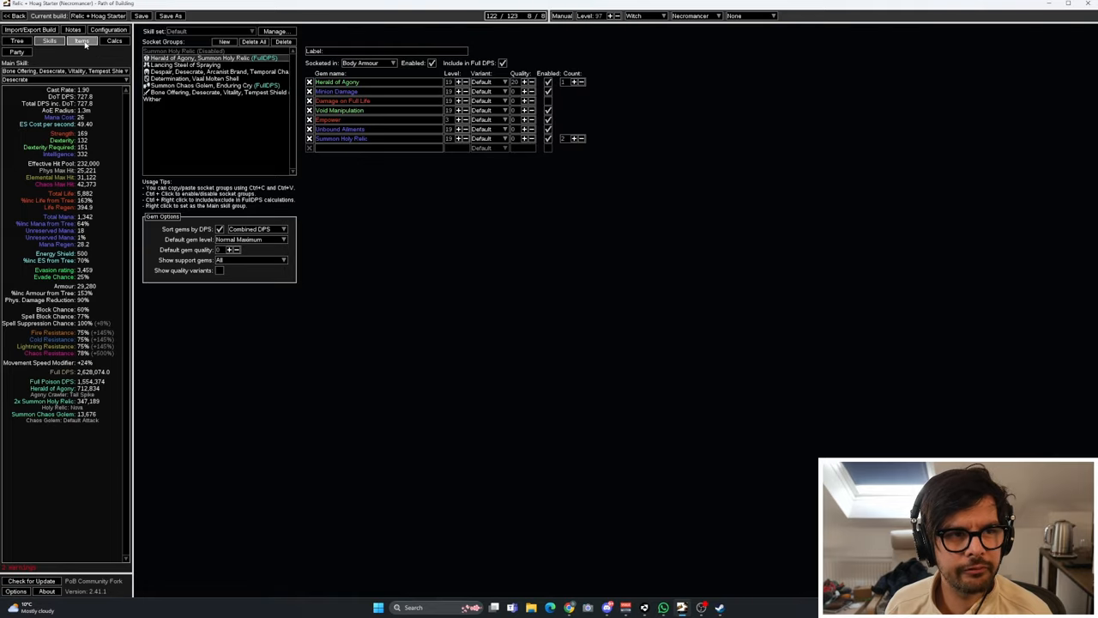
click(83, 41)
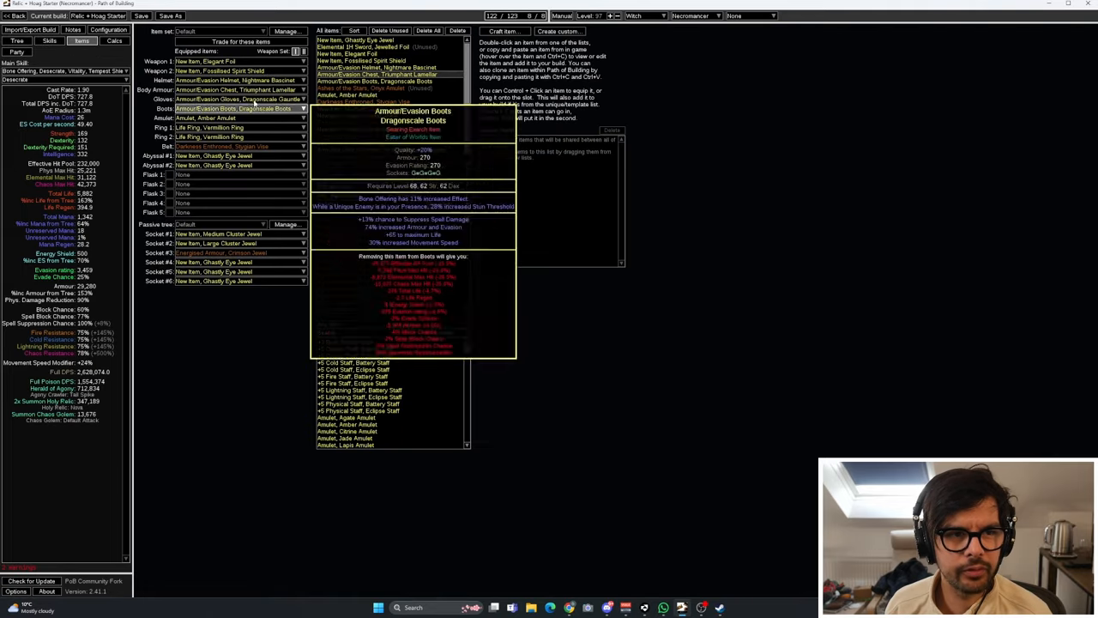
mouse_move(240, 98)
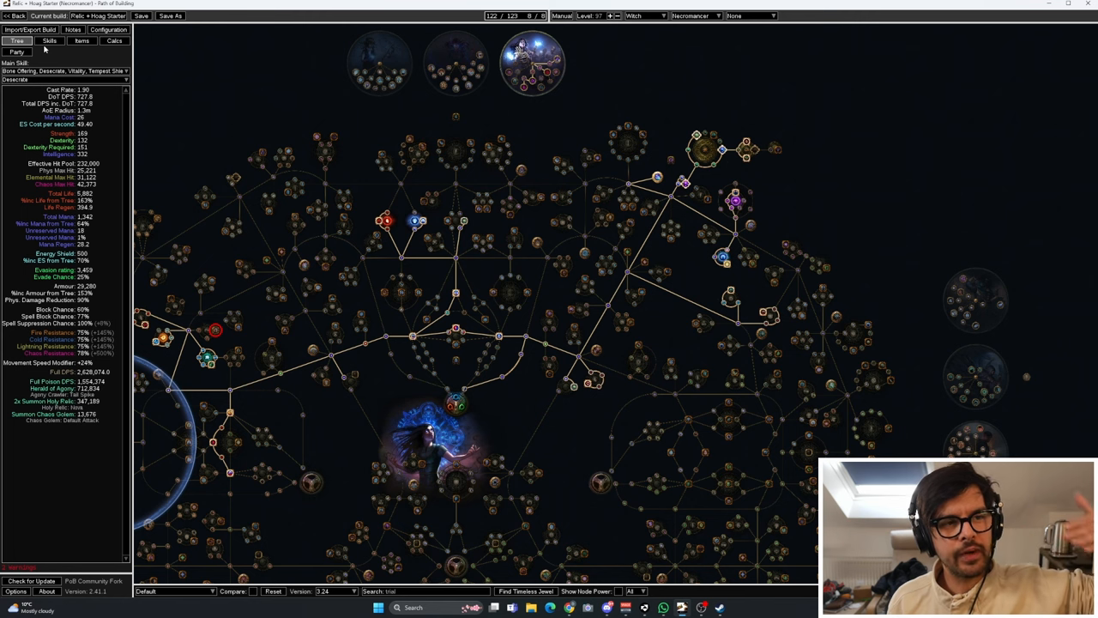
click(49, 41)
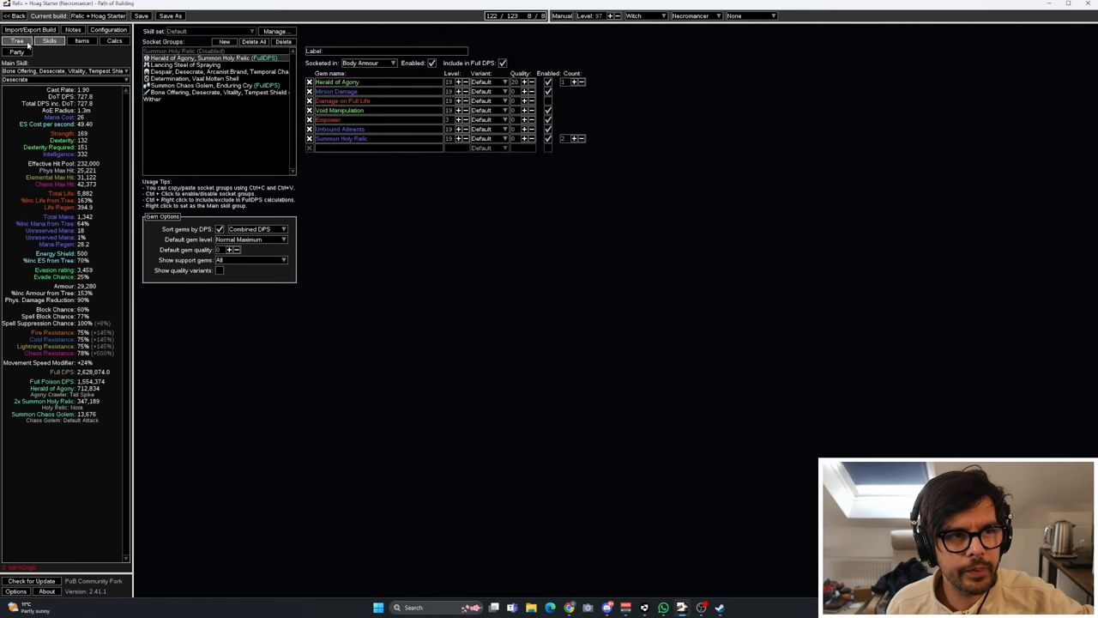
click(18, 40)
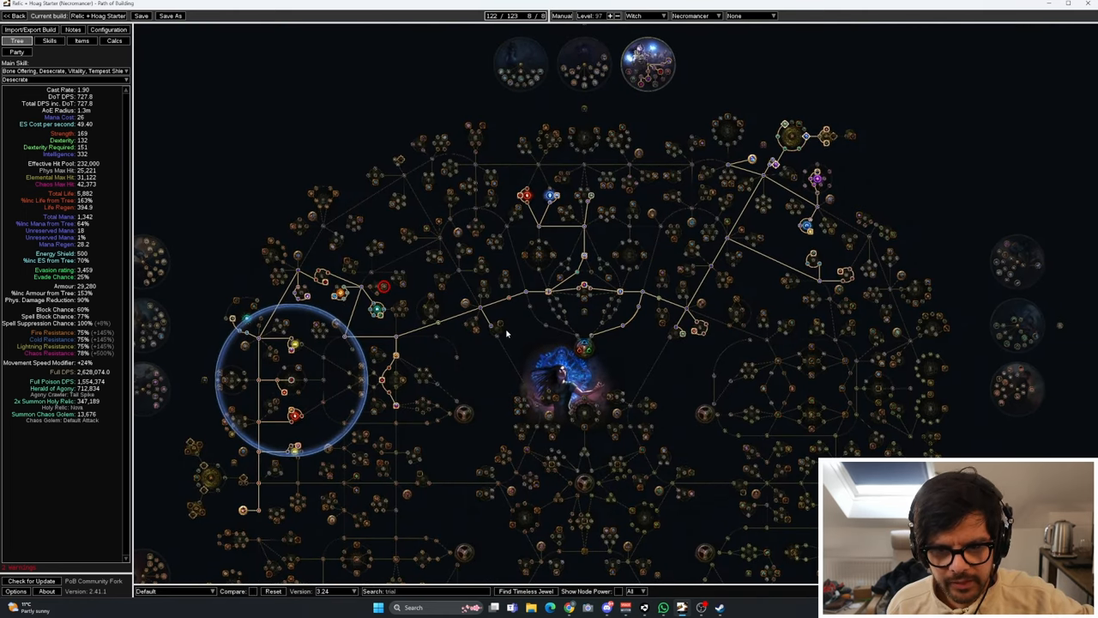
click(49, 41)
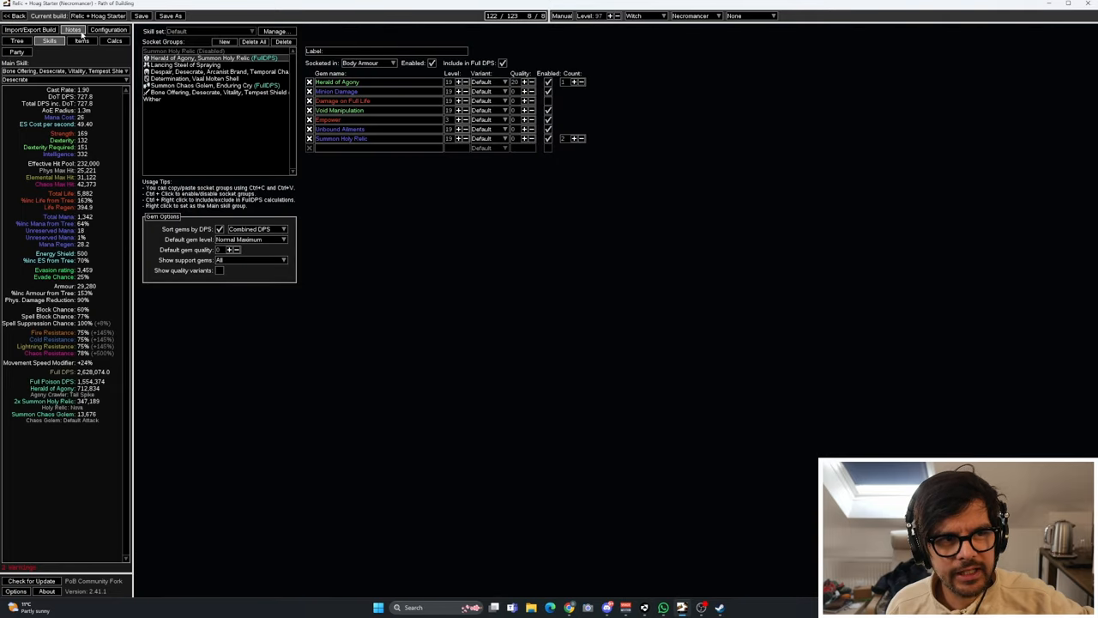
click(17, 41)
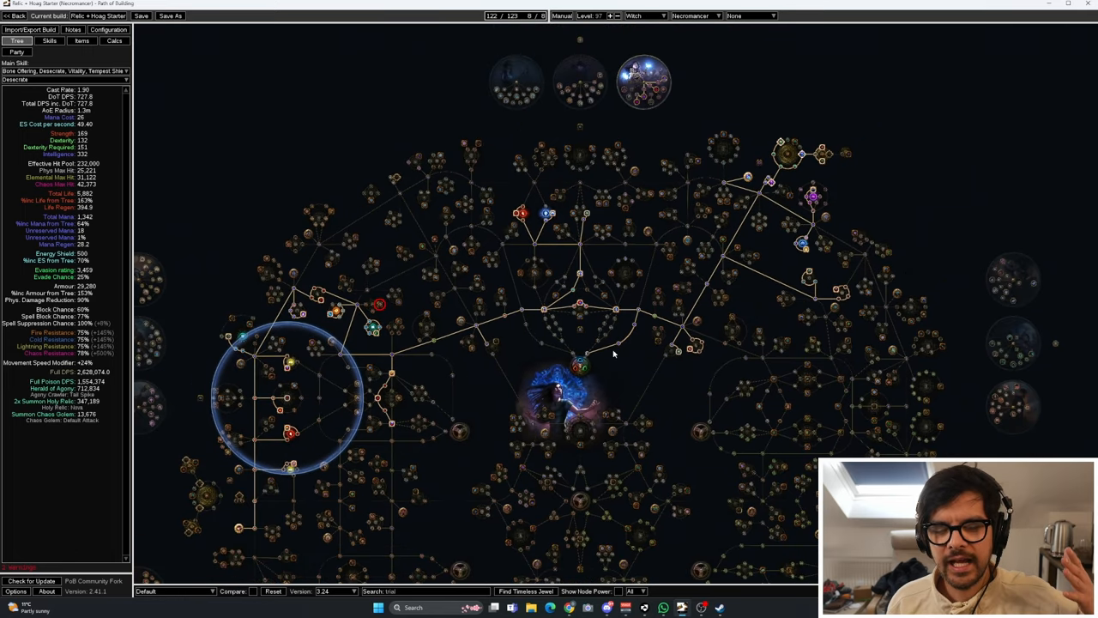
mouse_move(612, 353)
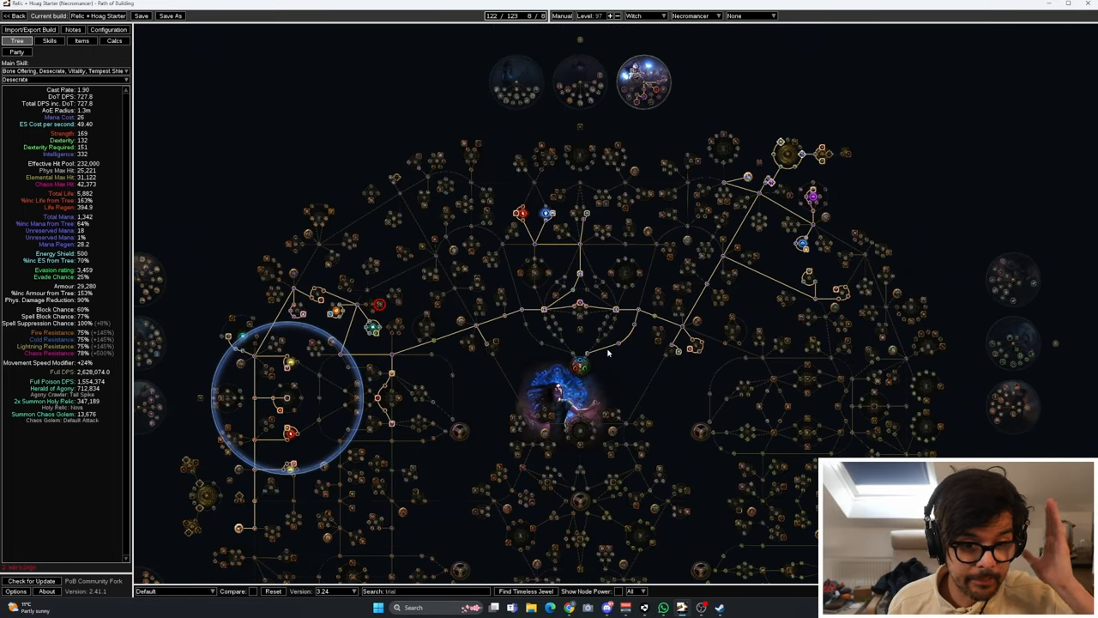
mouse_move(594, 355)
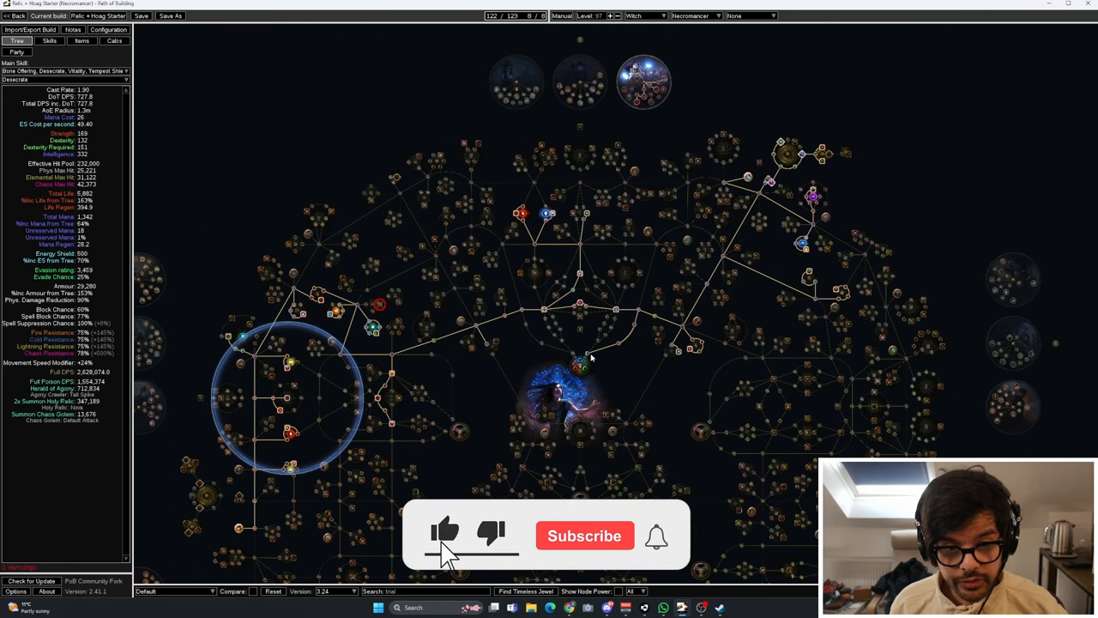
click(585, 535)
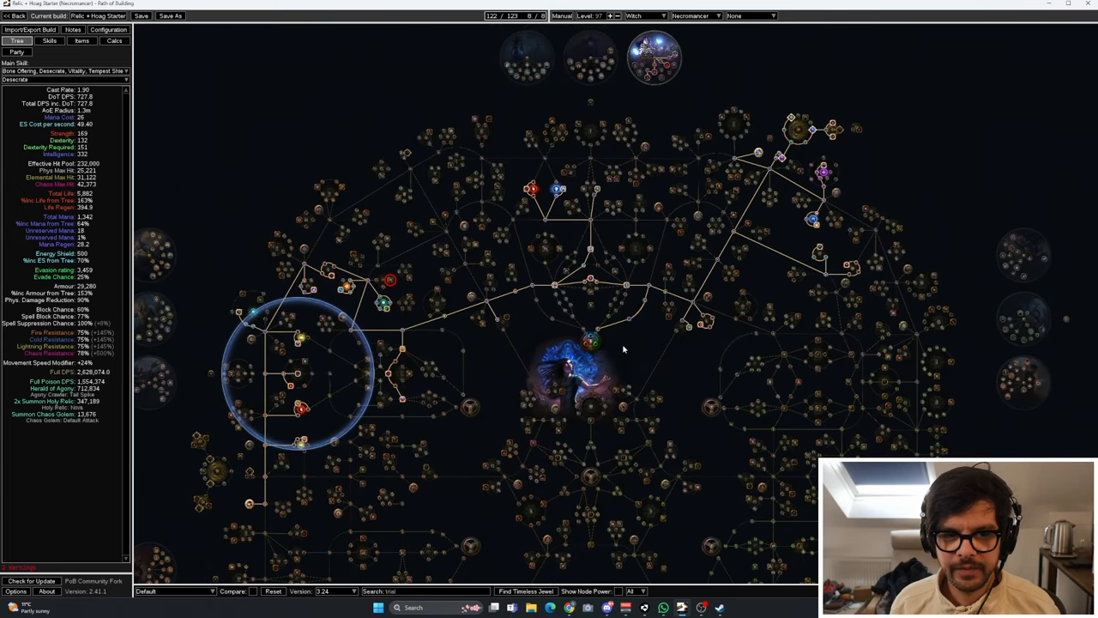
mouse_move(667, 38)
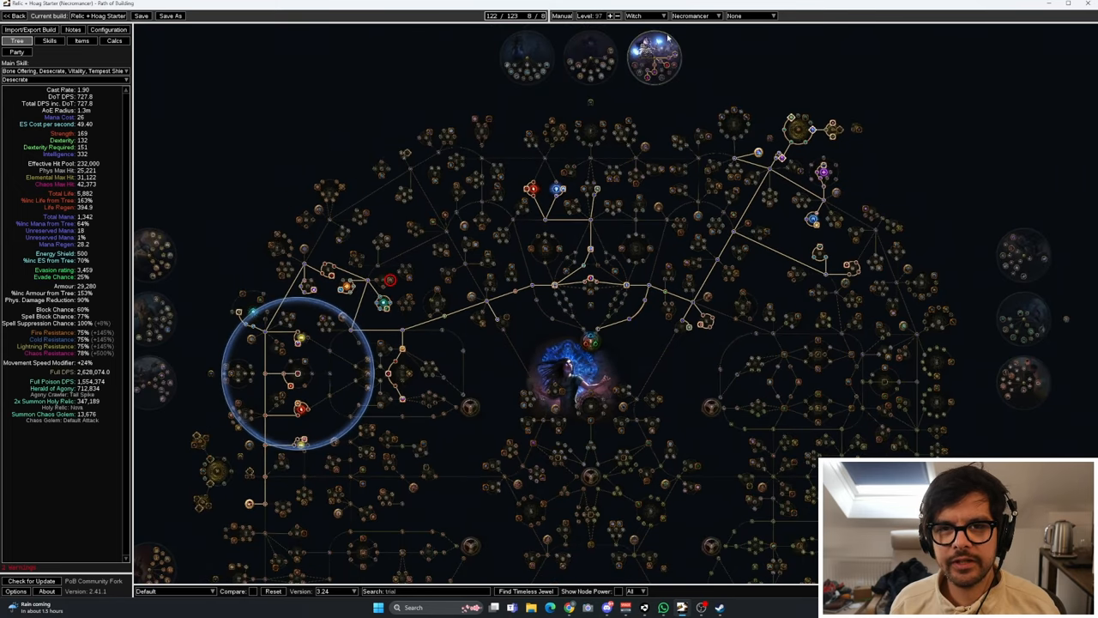
mouse_move(716, 93)
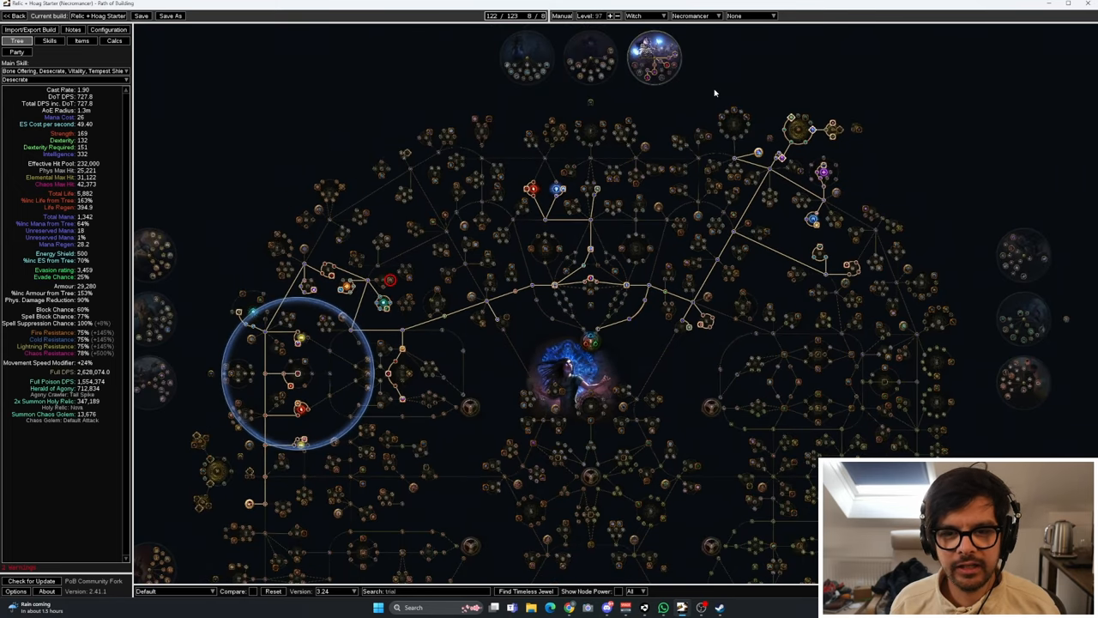
mouse_move(589, 364)
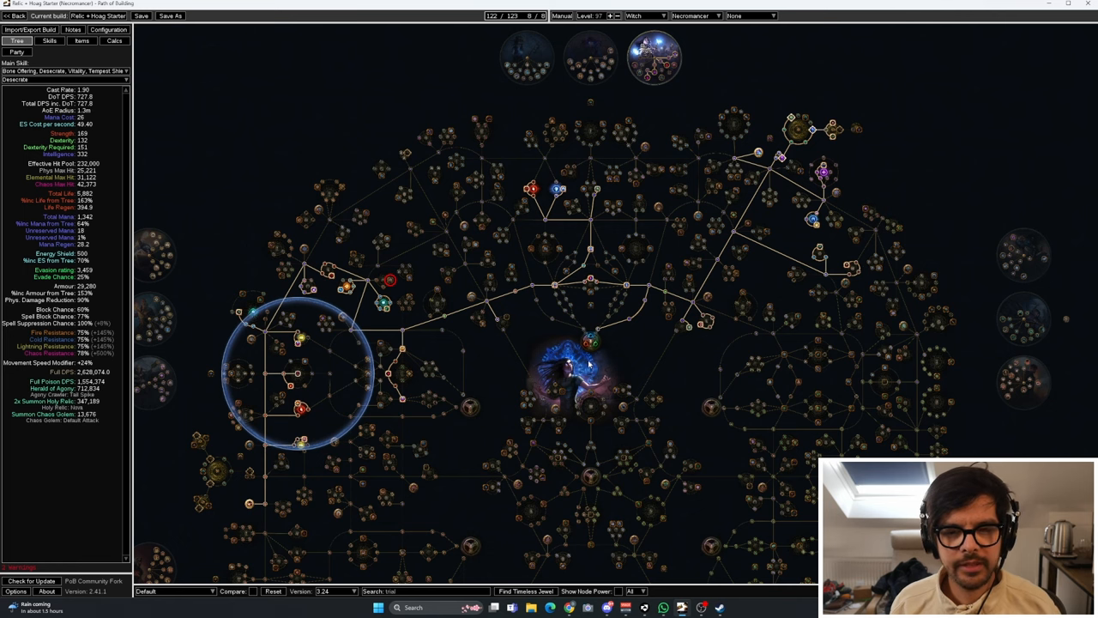
mouse_move(588, 358)
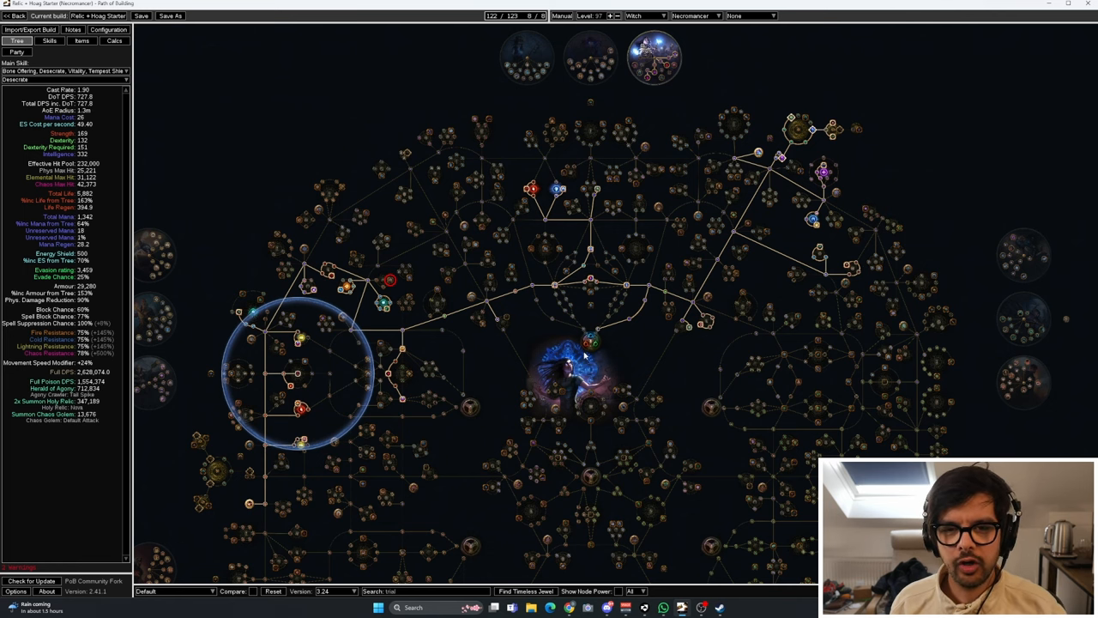